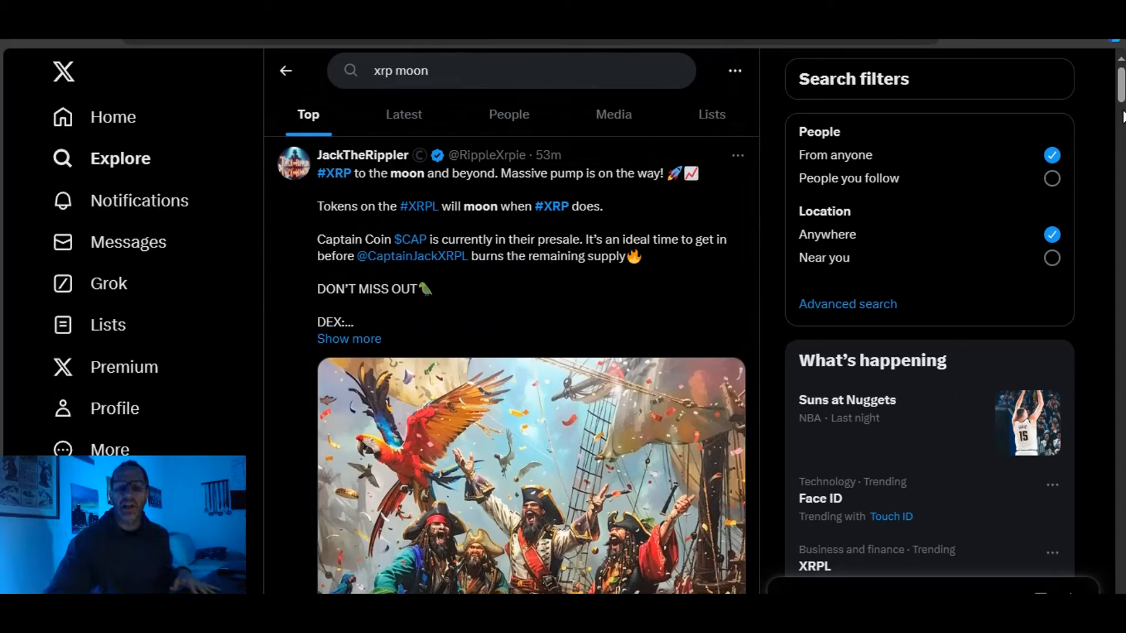
mouse_move(929, 294)
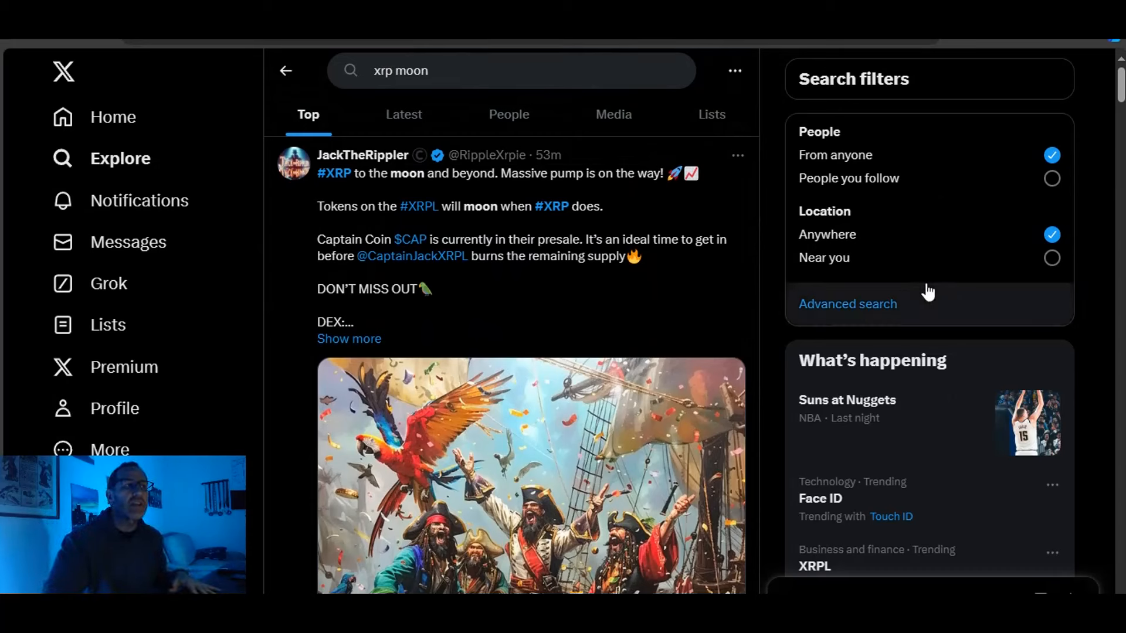
mouse_move(386, 181)
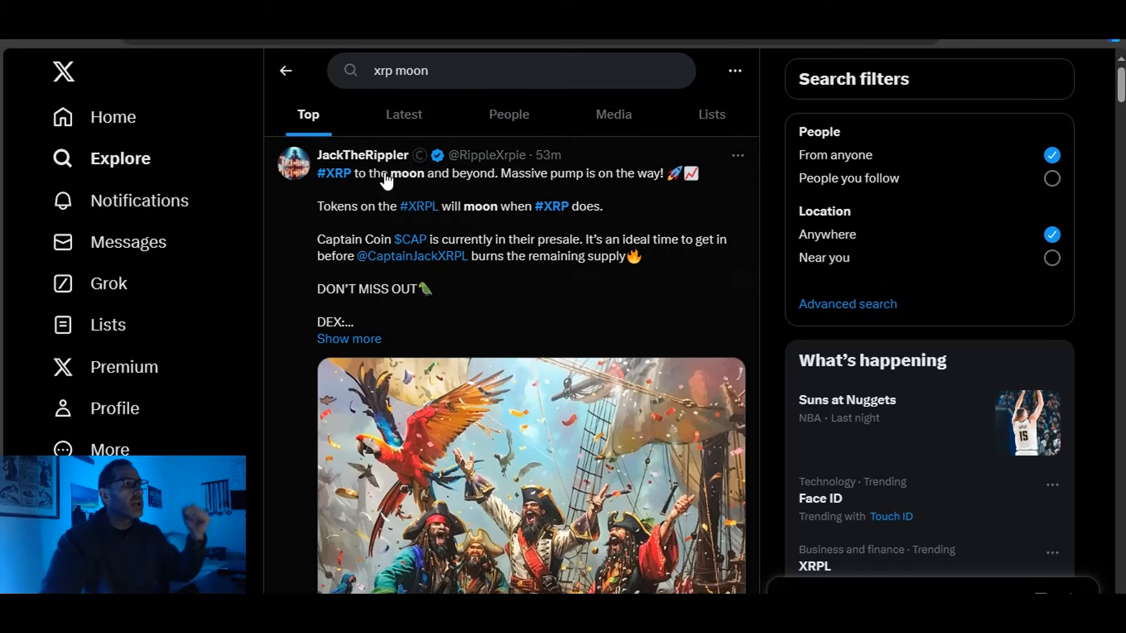
mouse_move(473, 196)
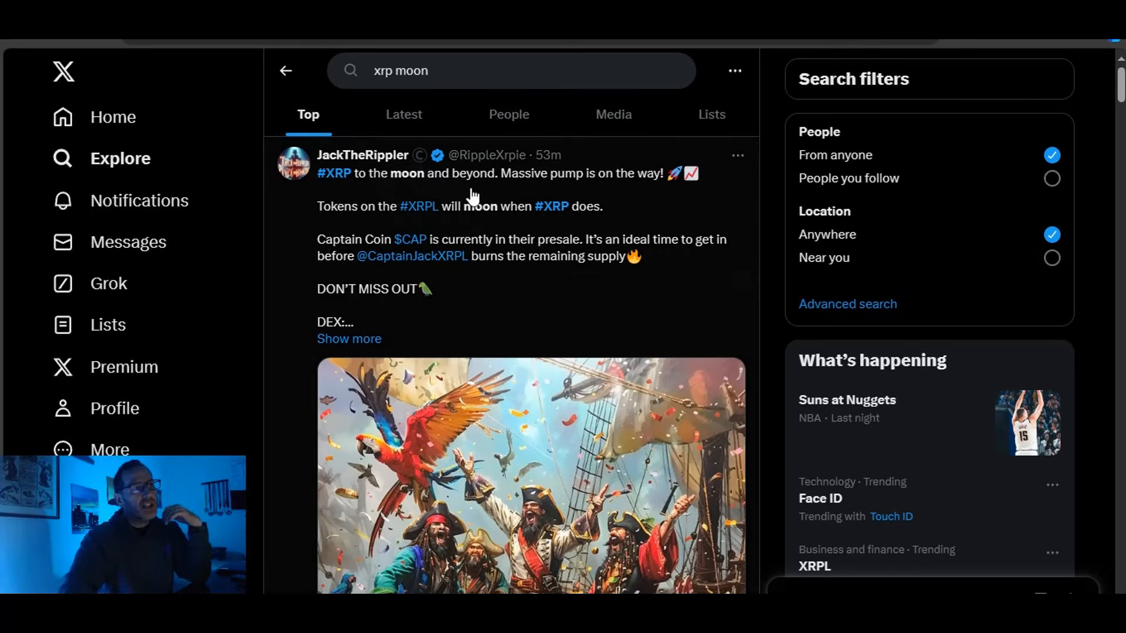
mouse_move(552, 213)
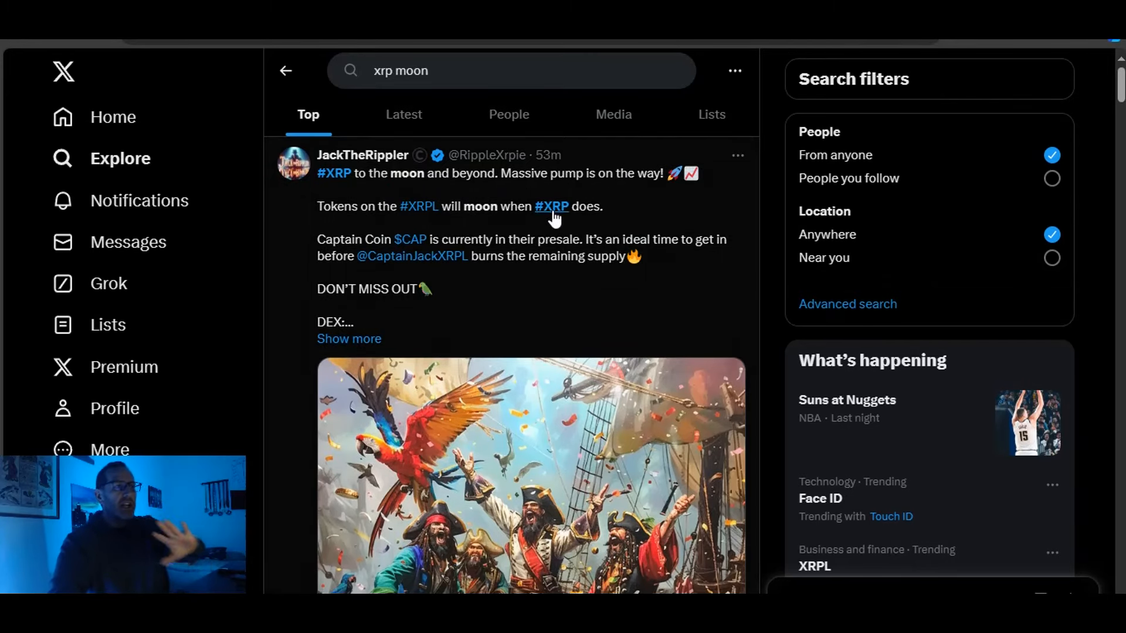
mouse_move(491, 208)
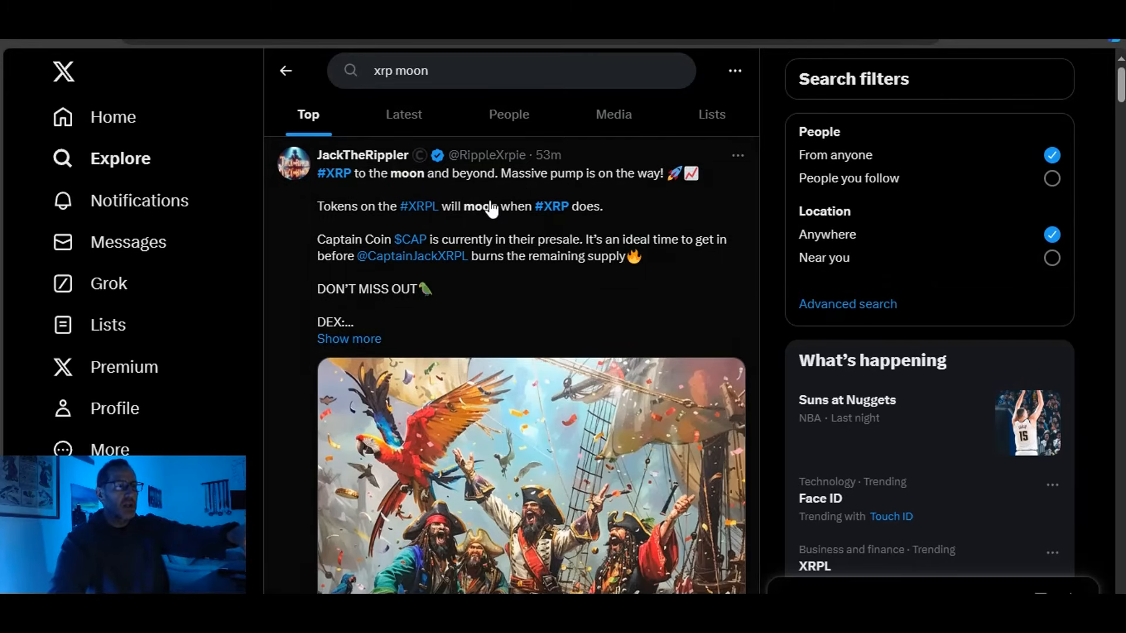
scroll(down, 3)
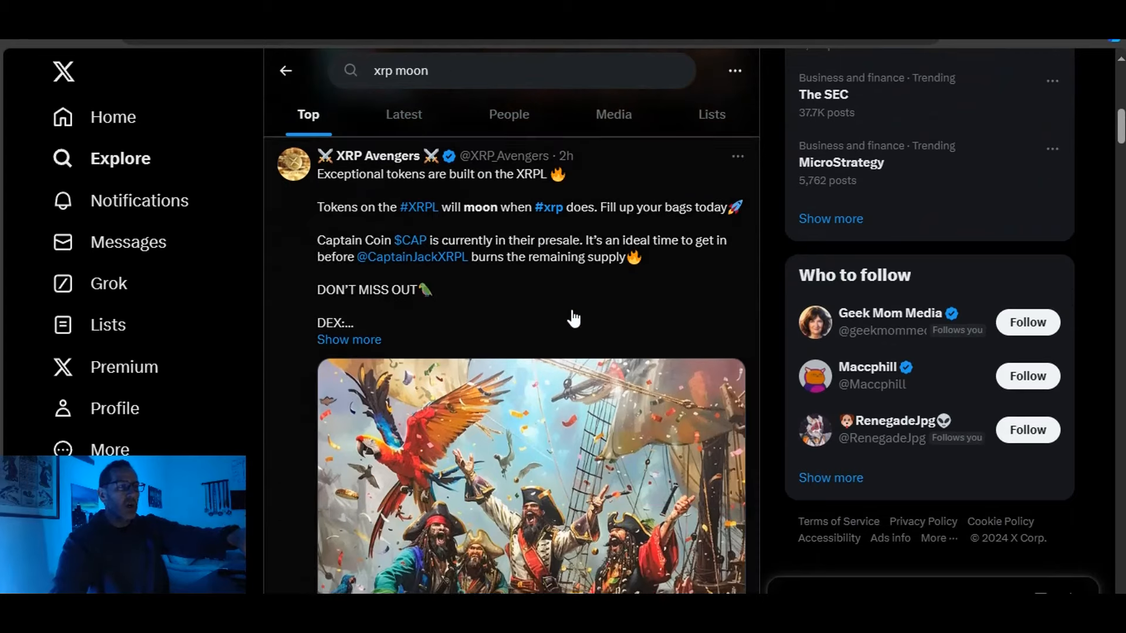
mouse_move(377, 156)
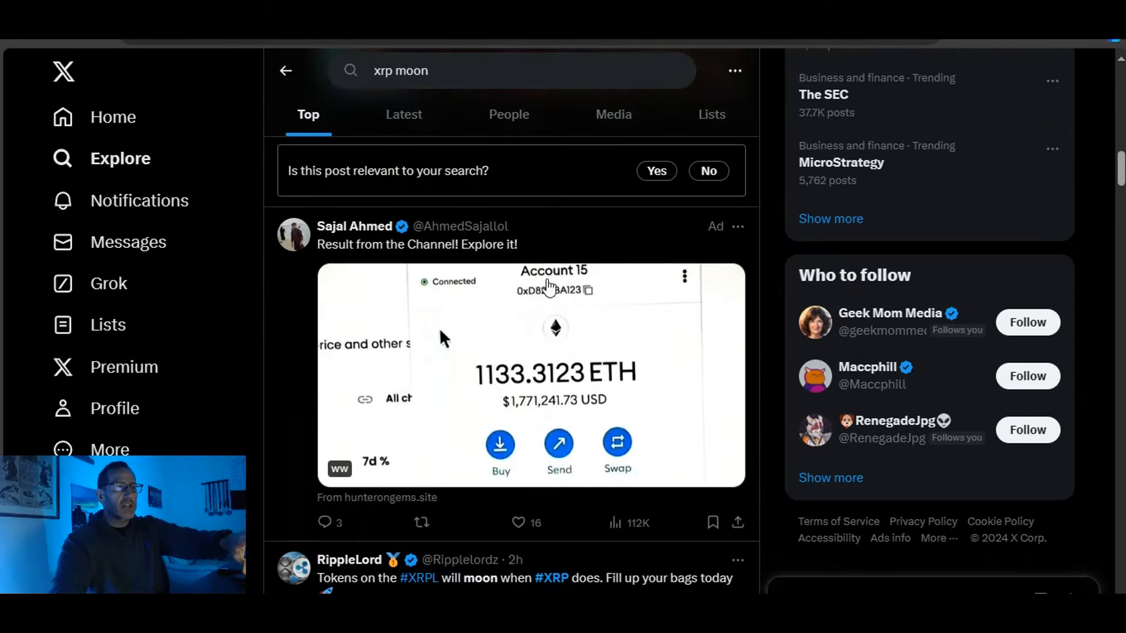
scroll(down, 3)
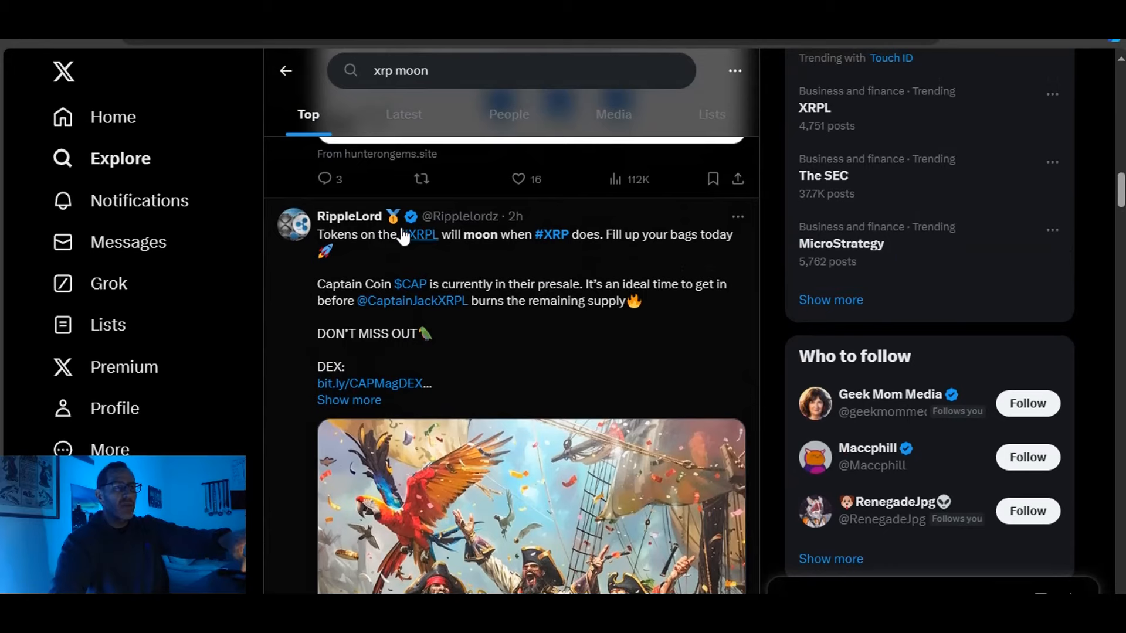
mouse_move(446, 291)
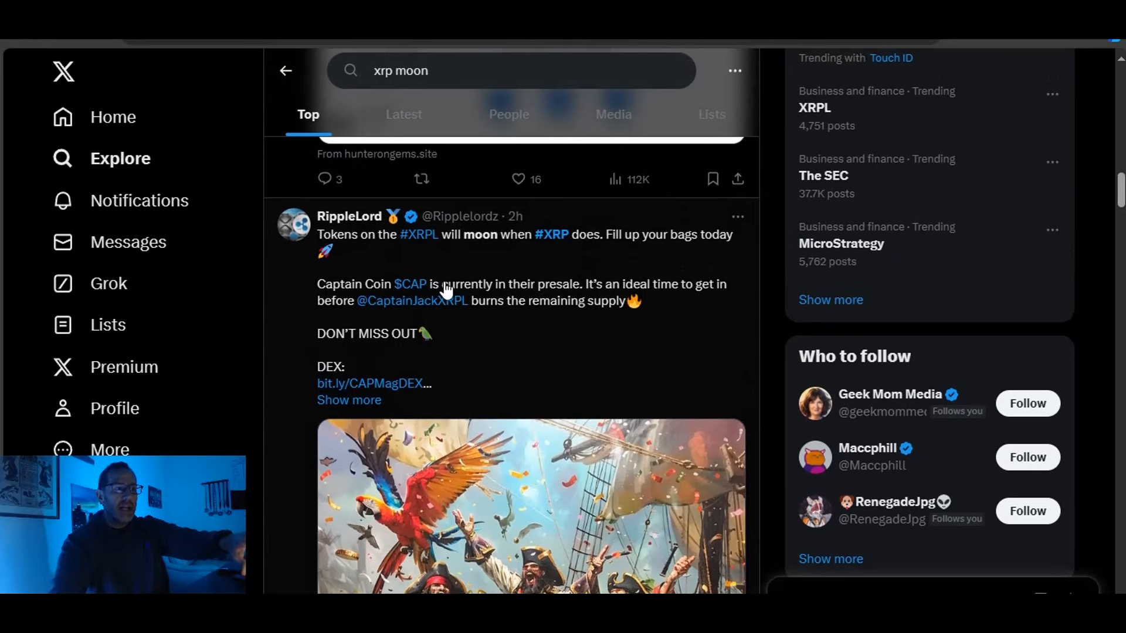
scroll(down, 3)
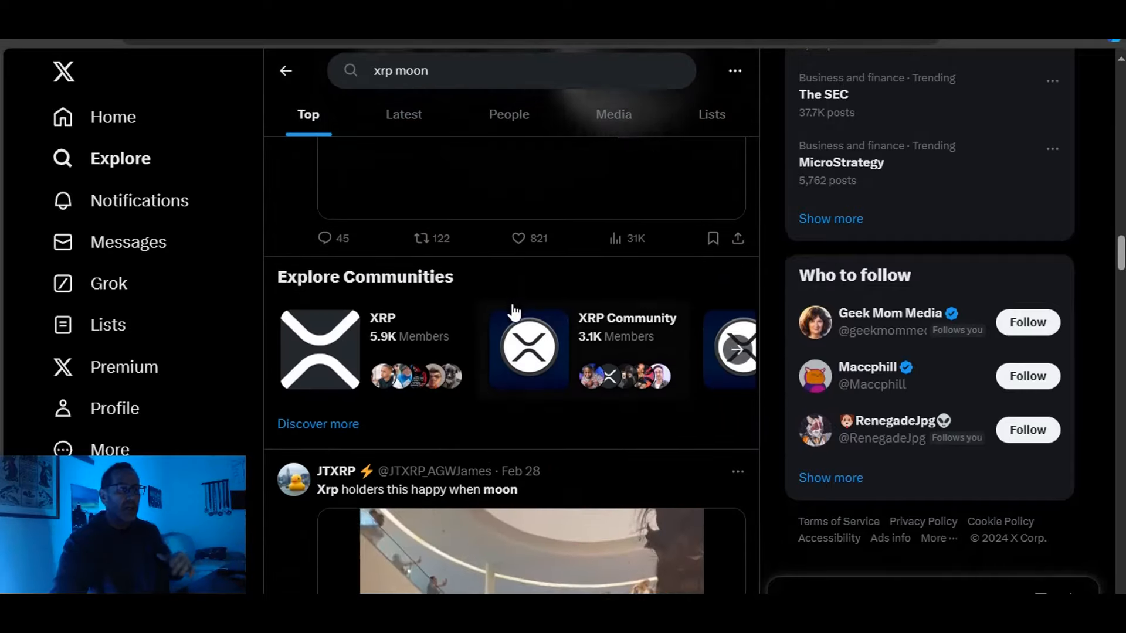
scroll(up, 3)
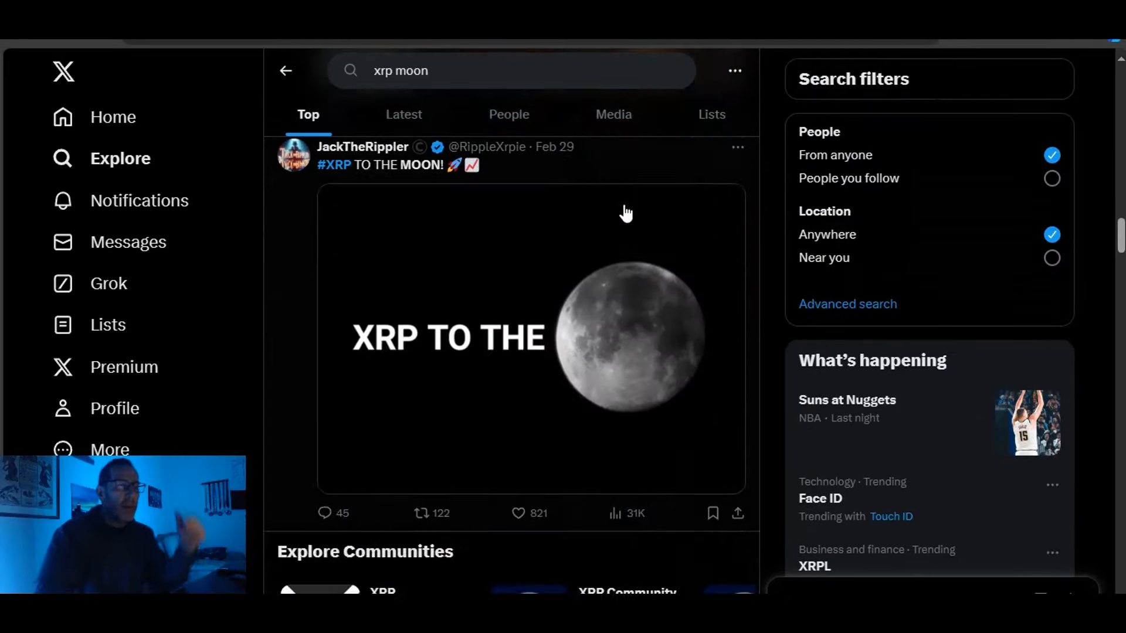
scroll(down, 3)
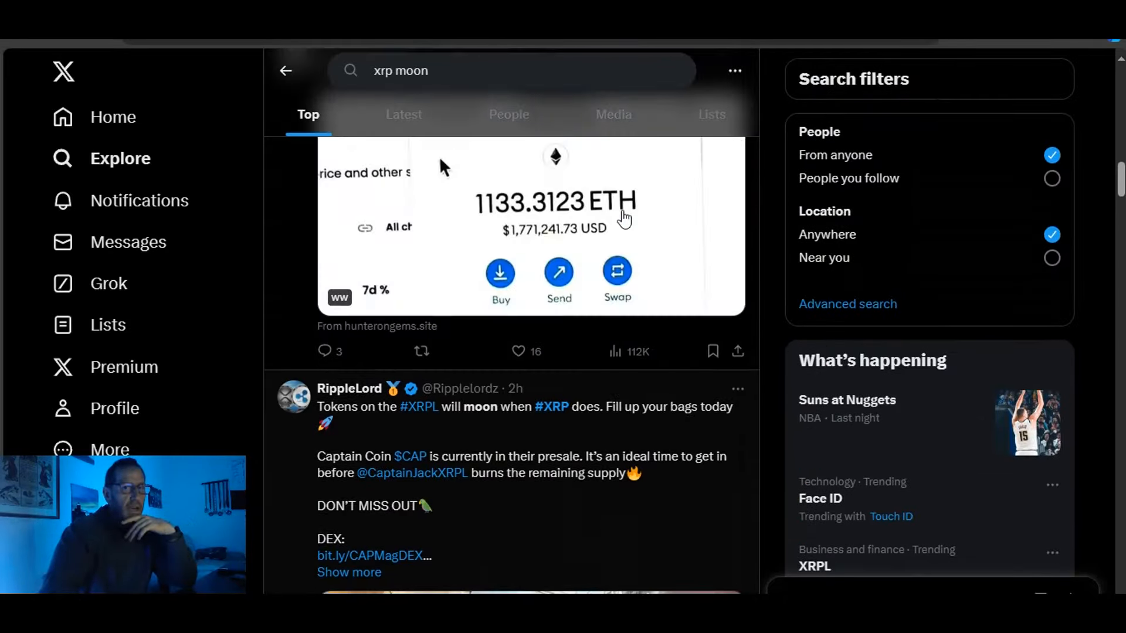
scroll(down, 3)
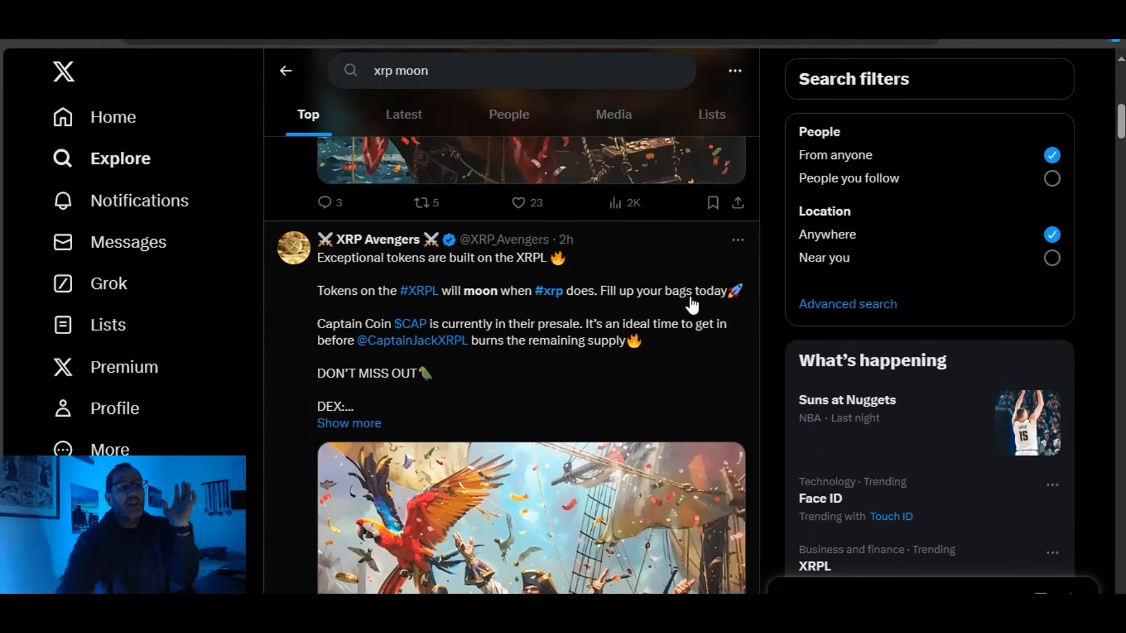
mouse_move(309, 332)
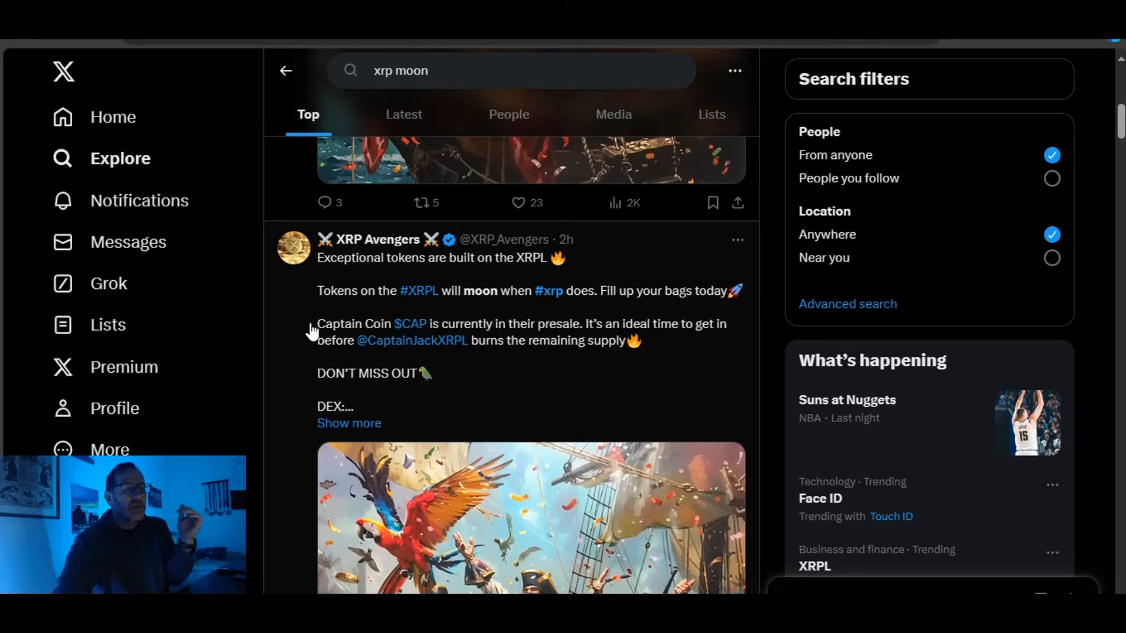
mouse_move(676, 359)
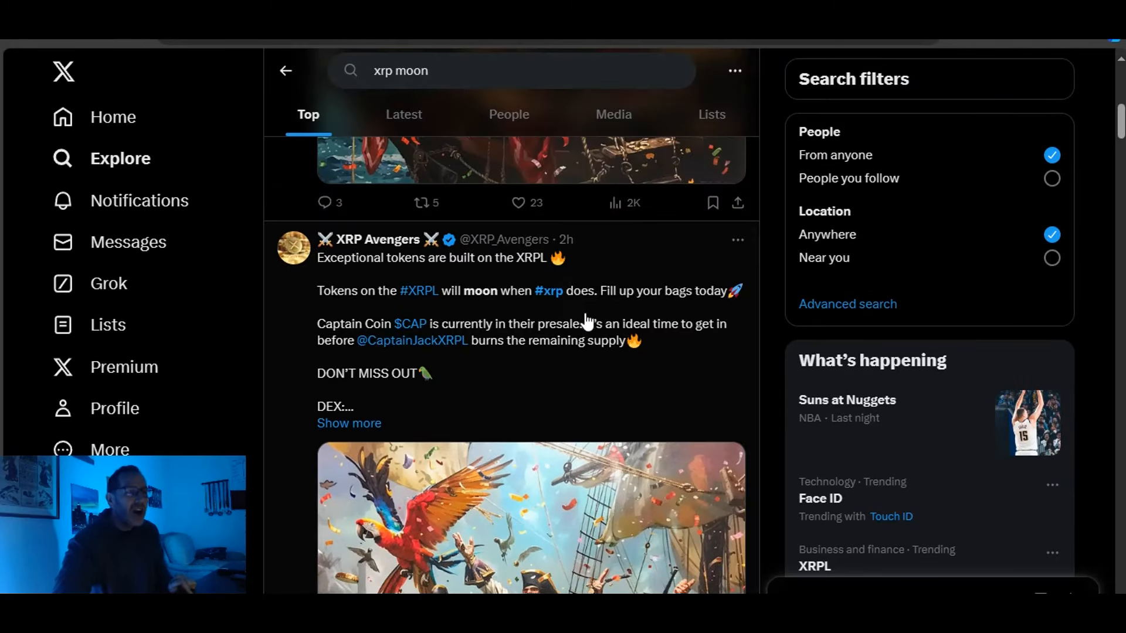
scroll(down, 3)
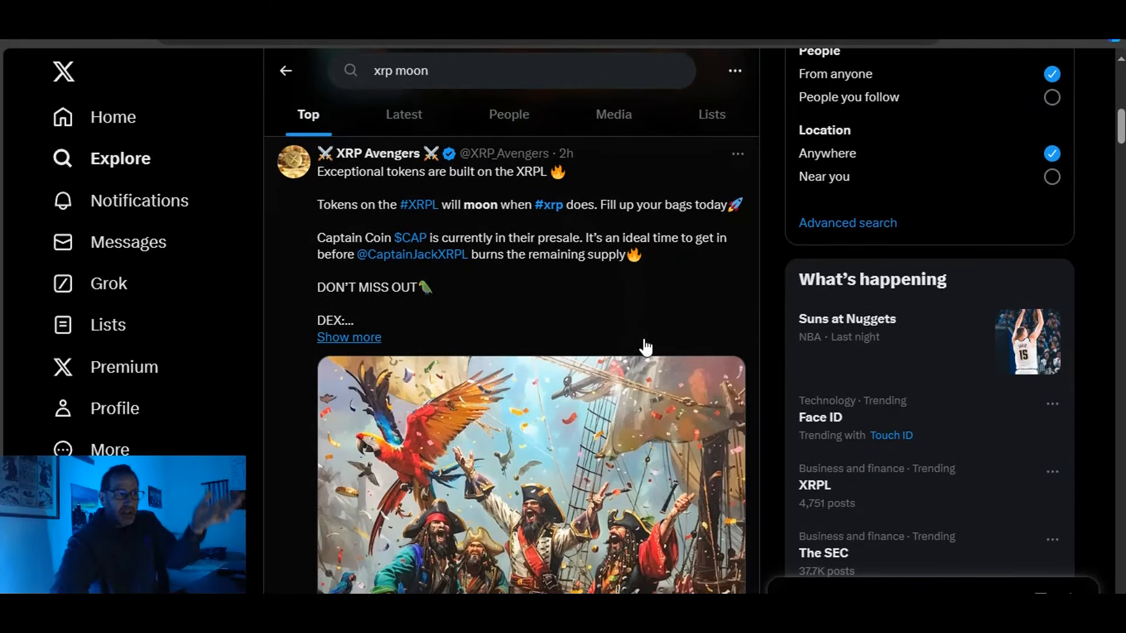
scroll(down, 3)
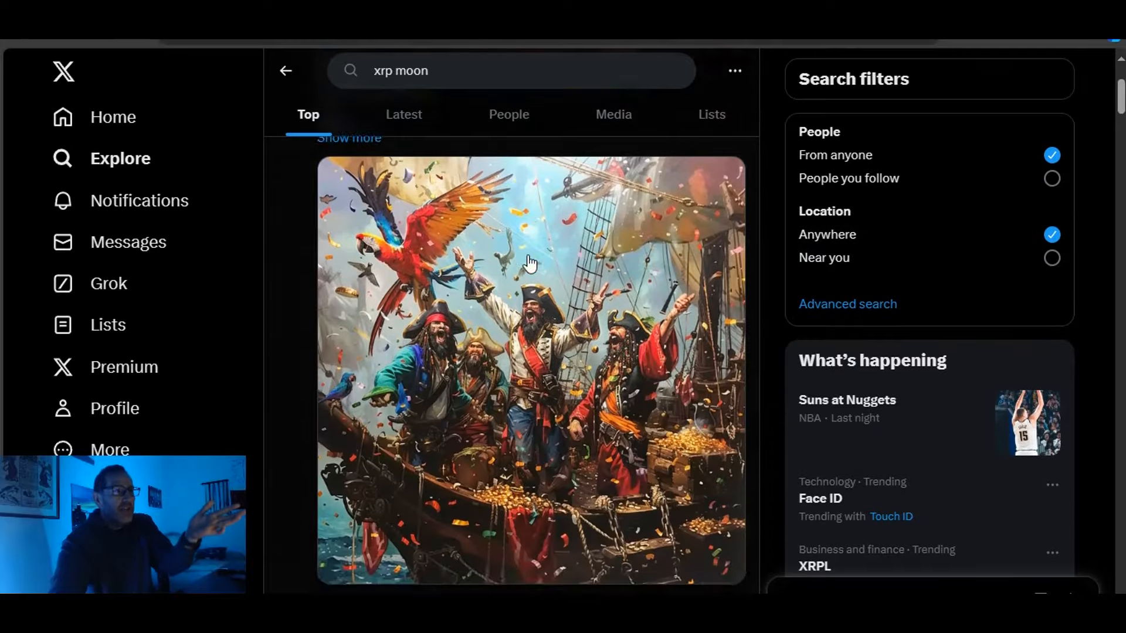
scroll(down, 3)
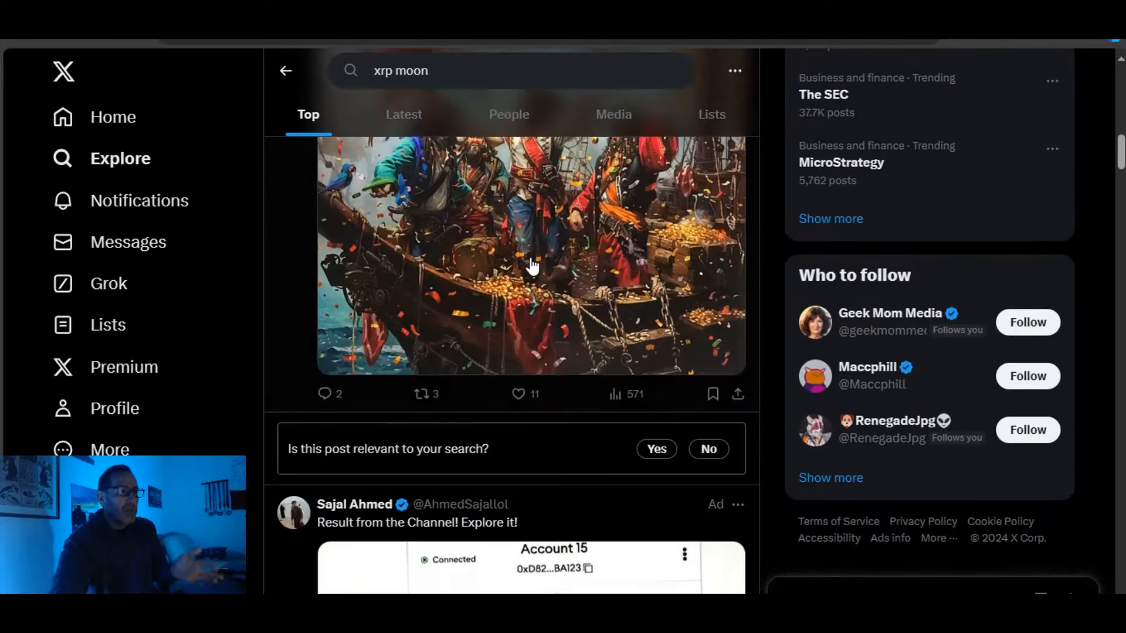
scroll(up, 3)
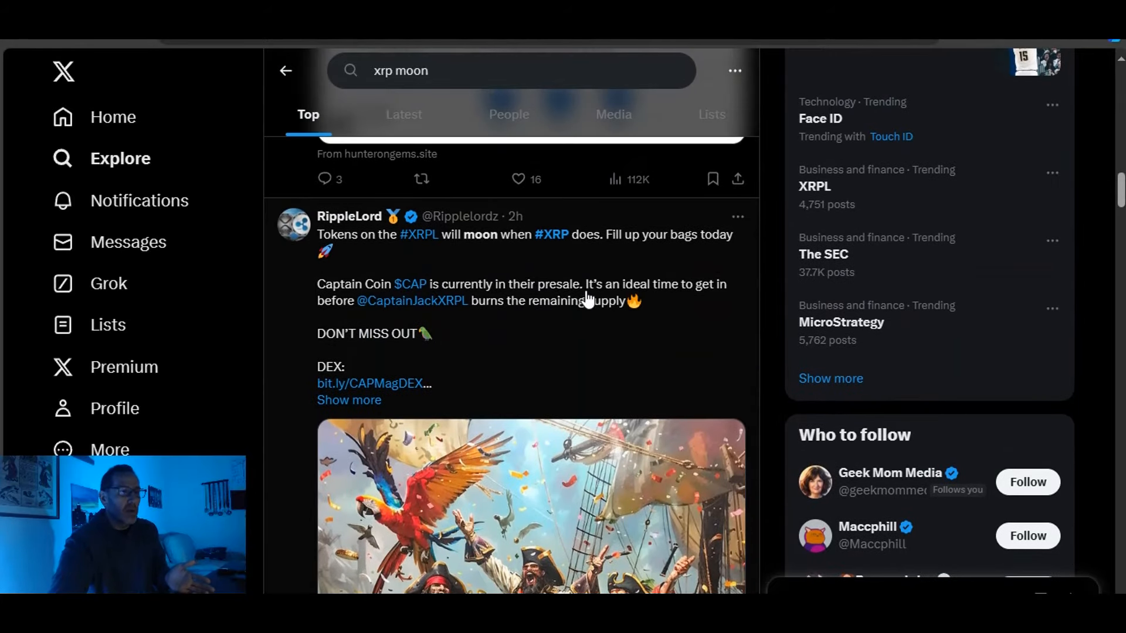
mouse_move(679, 325)
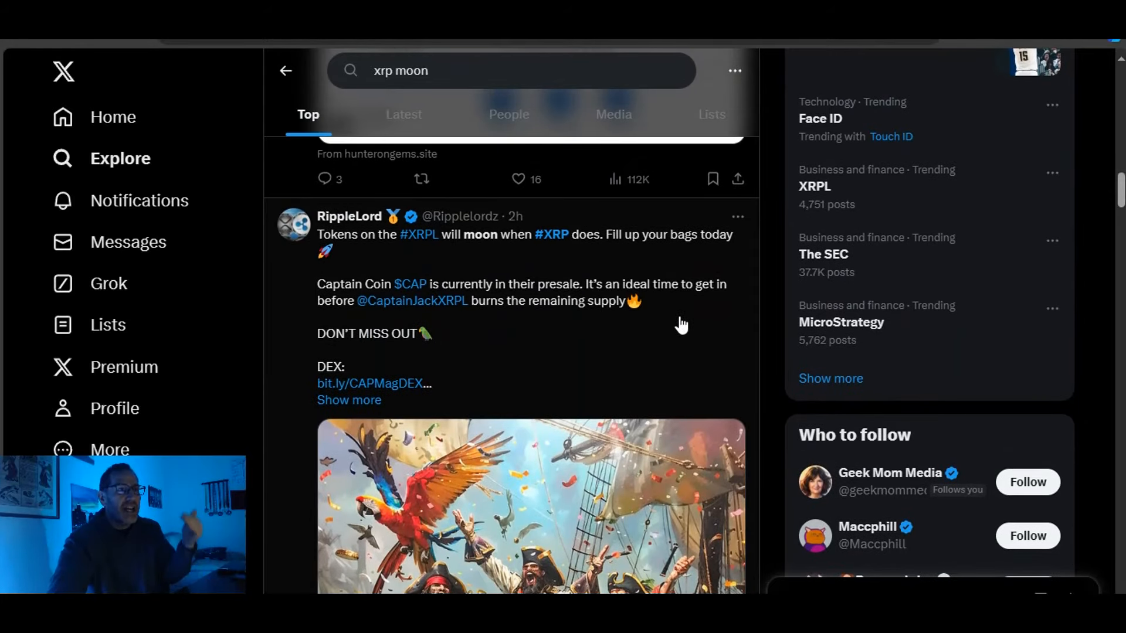
mouse_move(582, 361)
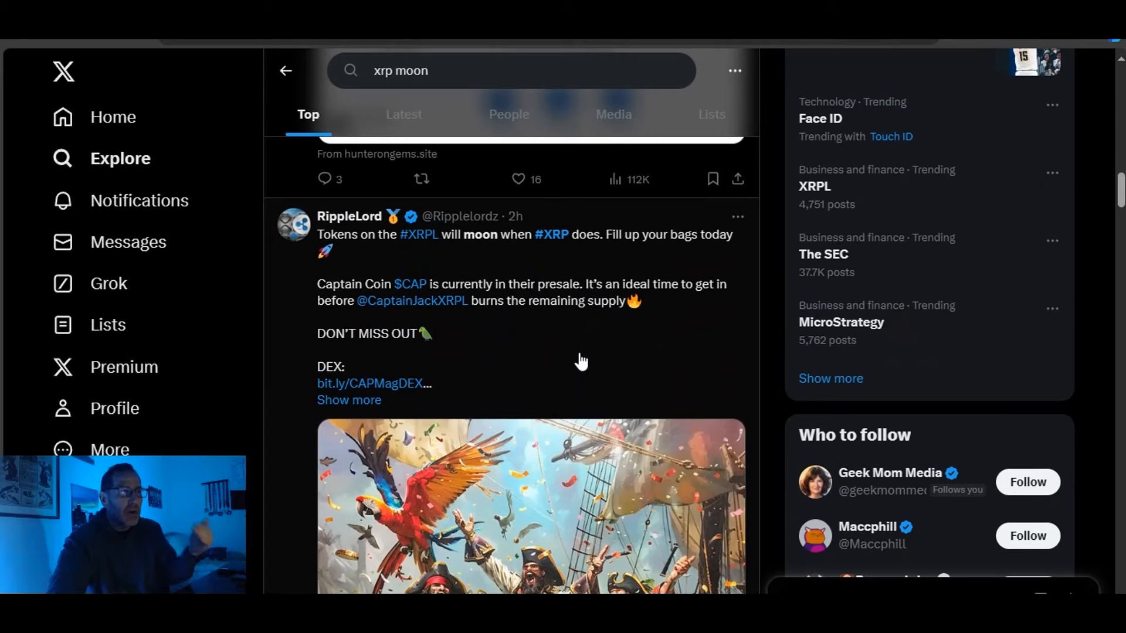
mouse_move(463, 301)
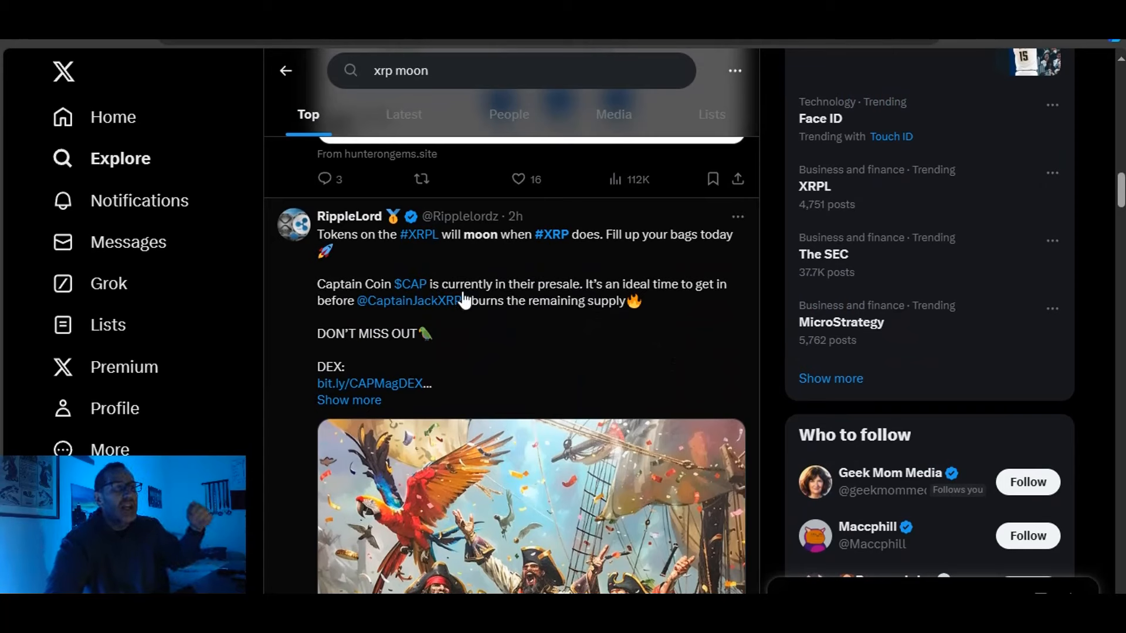
mouse_move(537, 353)
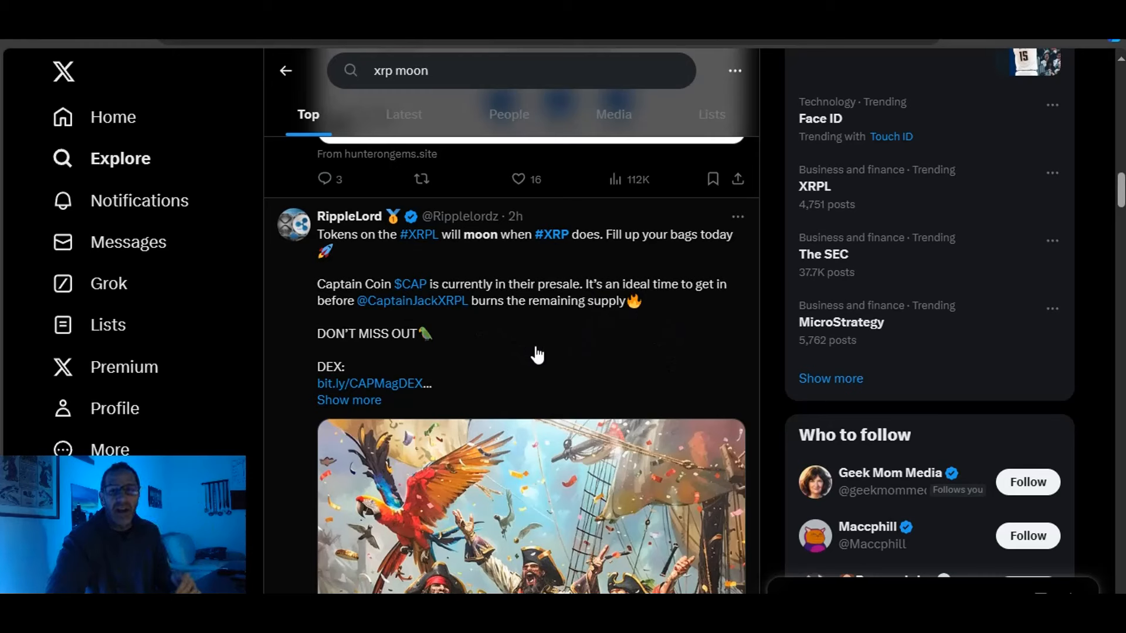